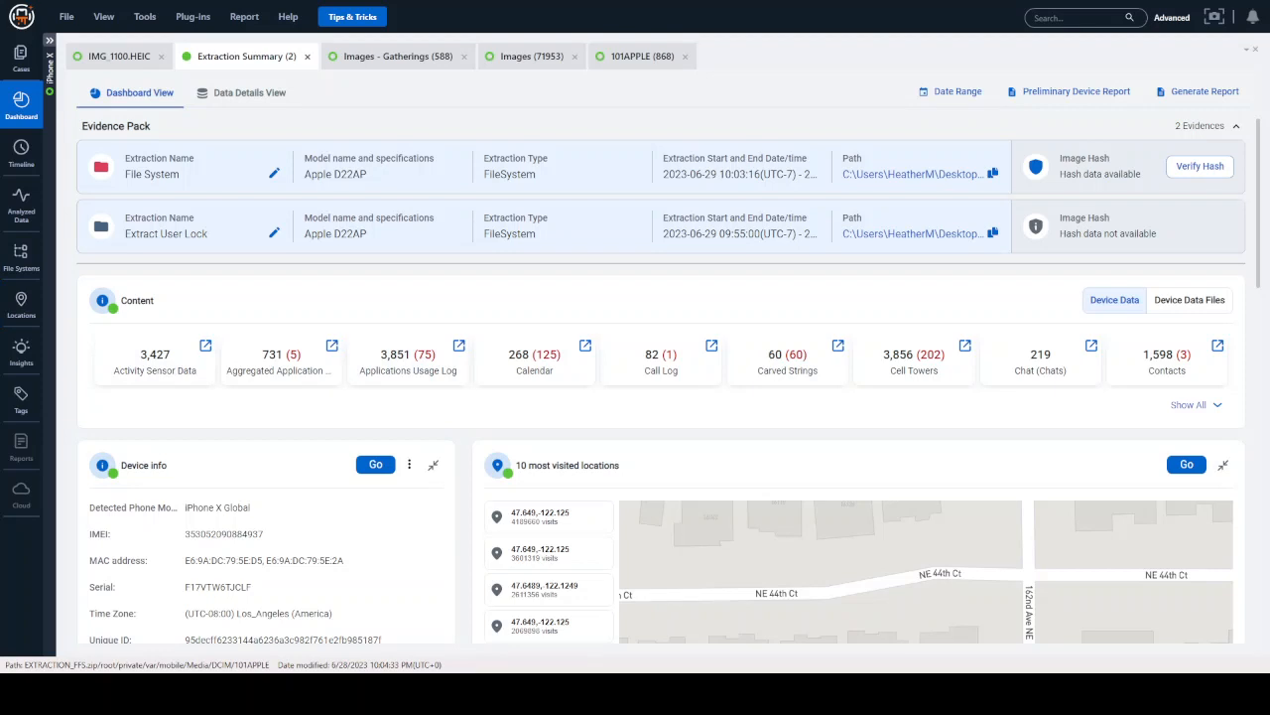
click(21, 55)
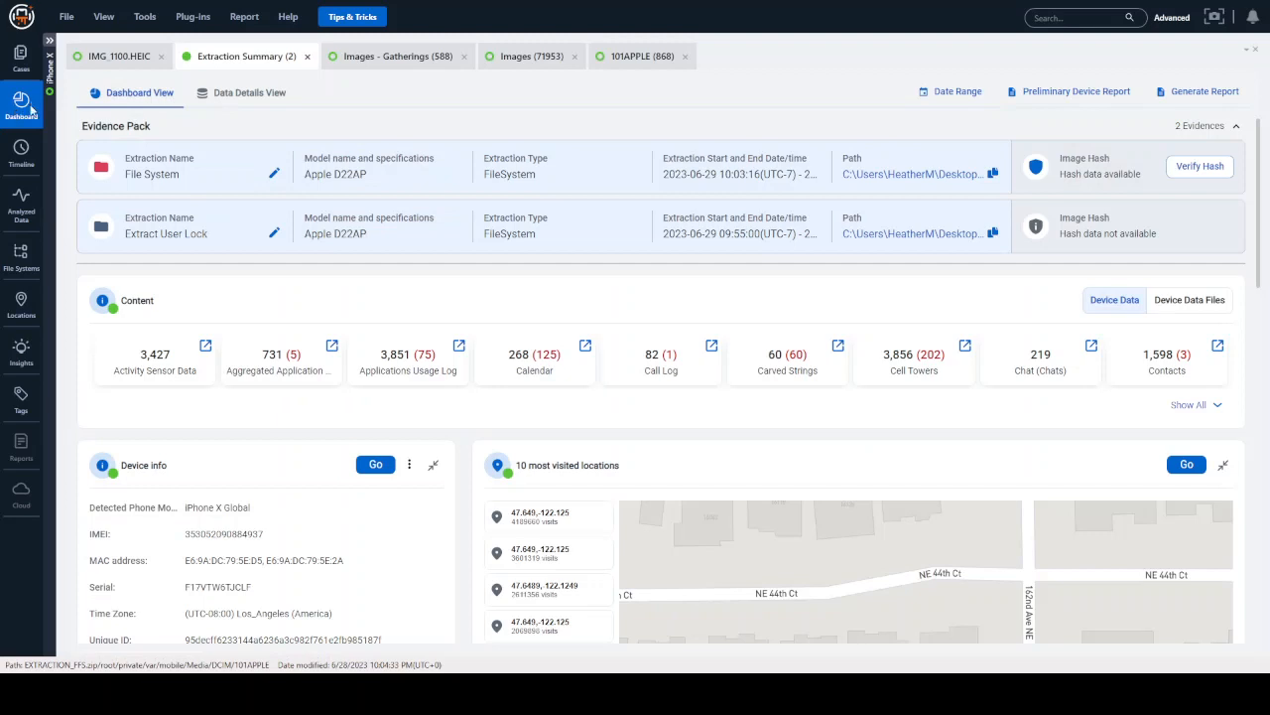
mouse_move(175, 138)
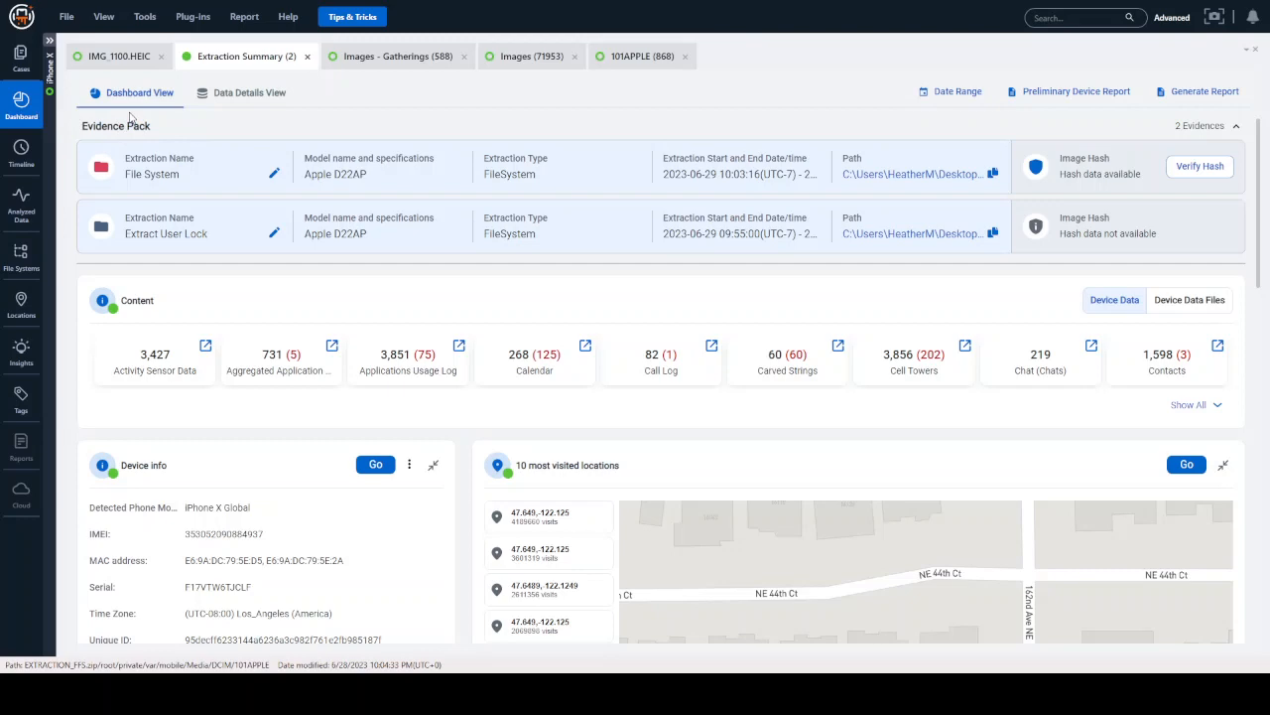
mouse_move(668, 308)
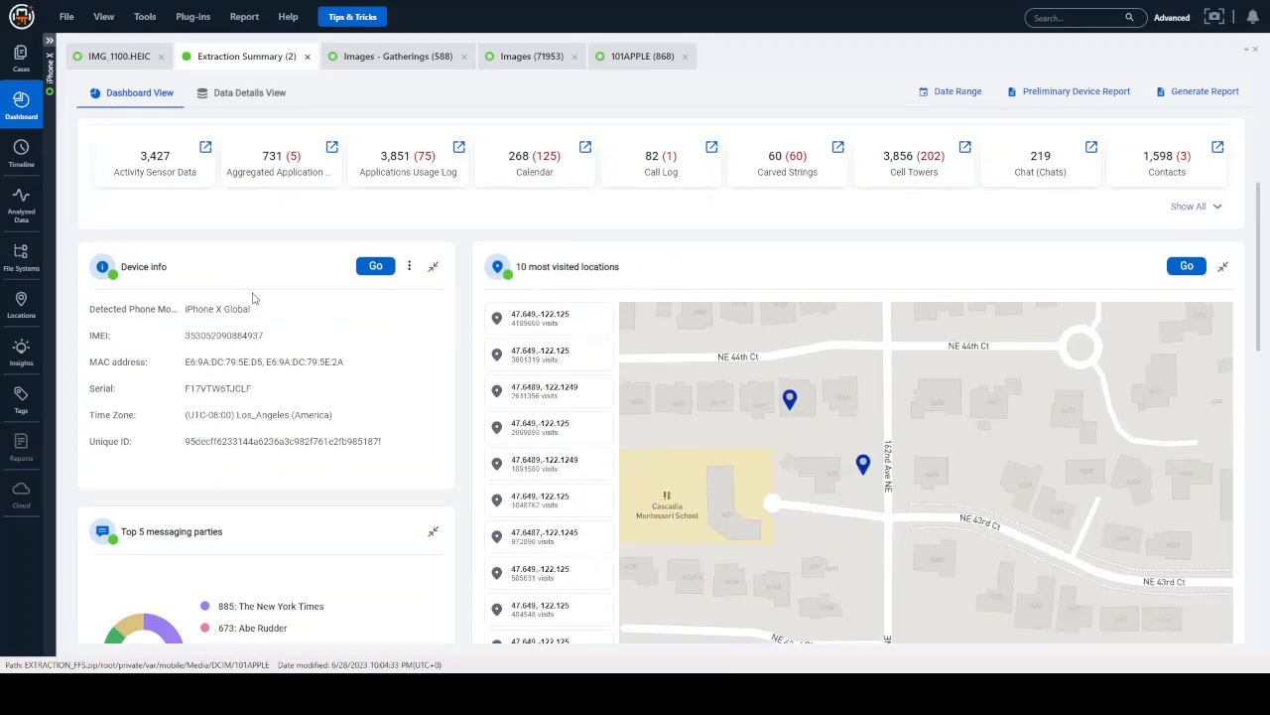
scroll(down, 3)
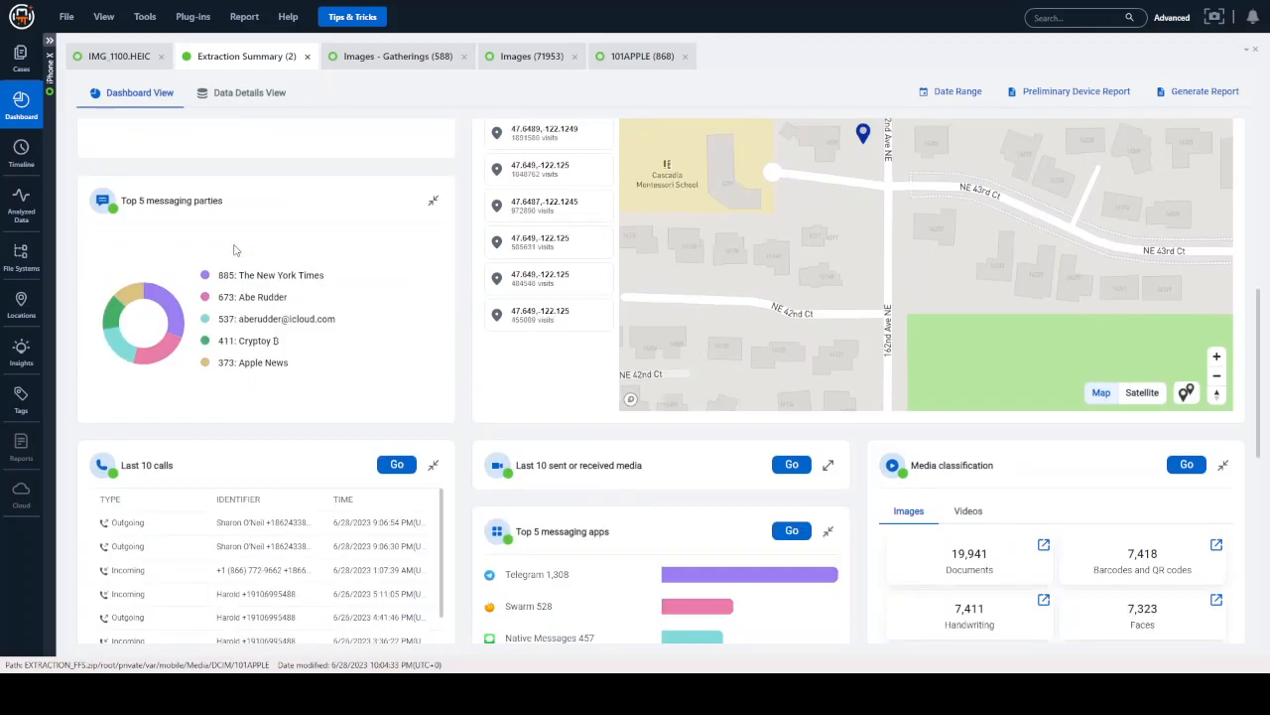
scroll(down, 3)
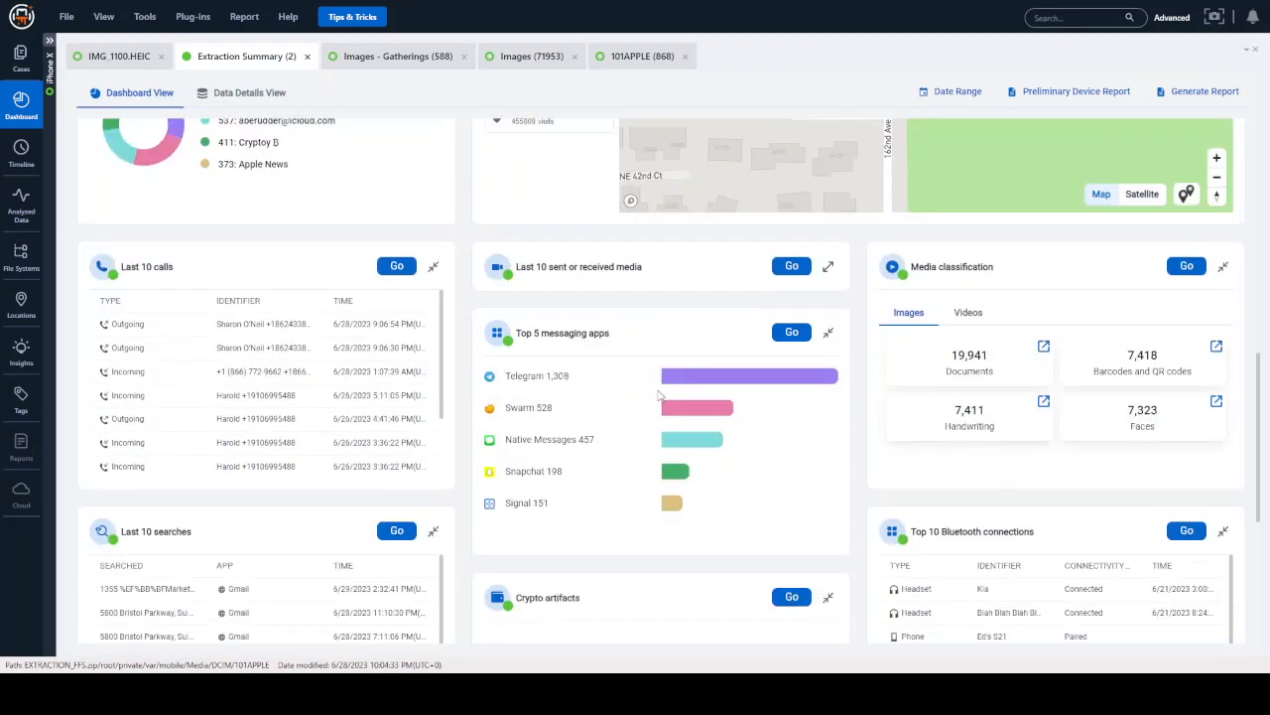
scroll(down, 3)
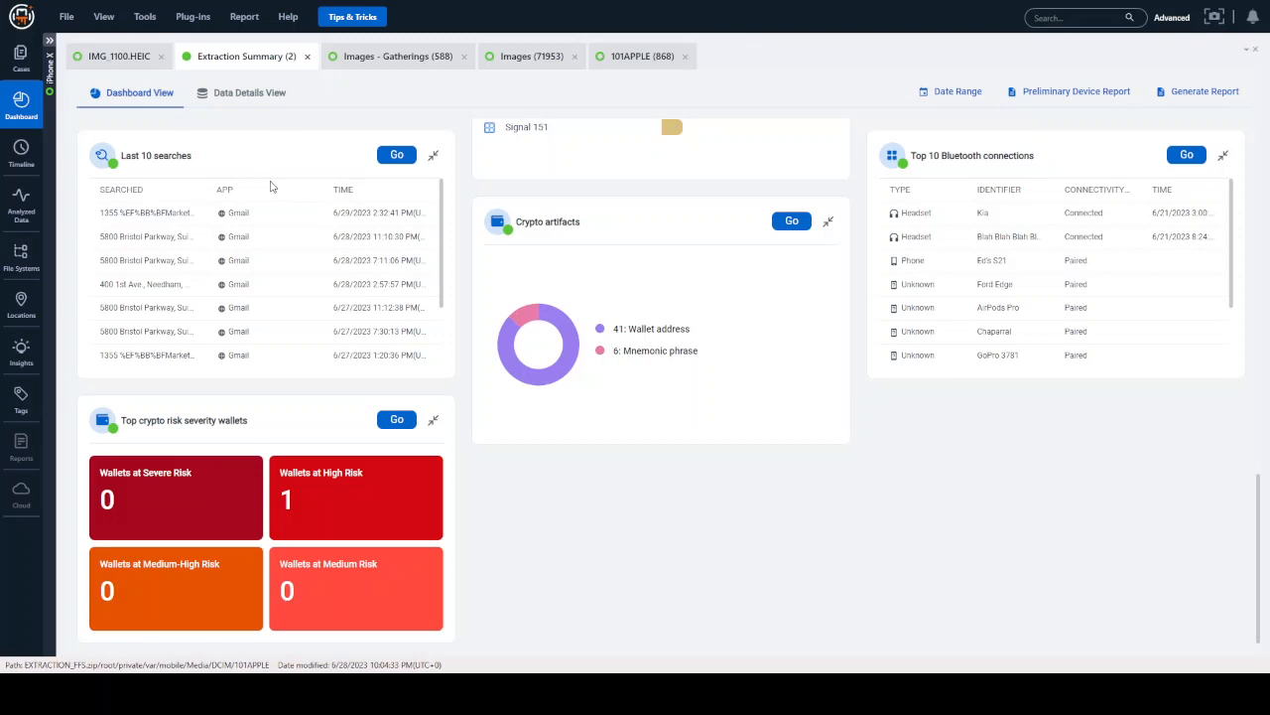
scroll(down, 3)
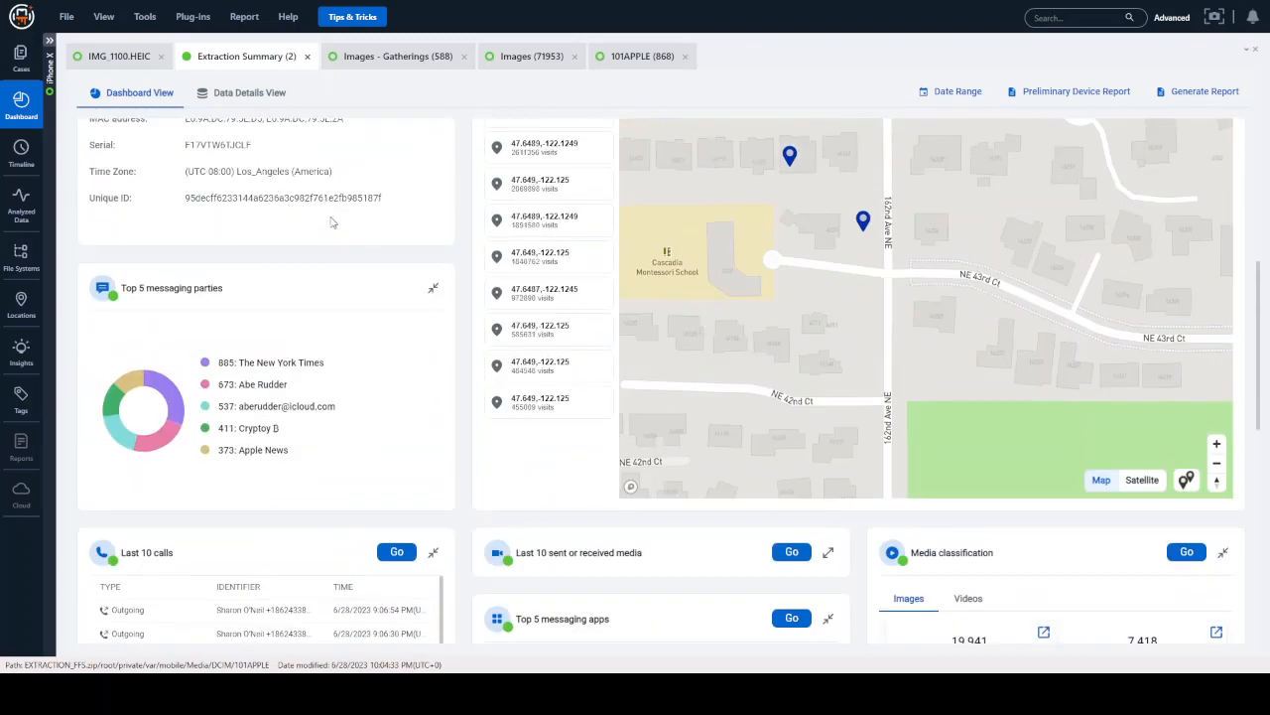
mouse_move(362, 510)
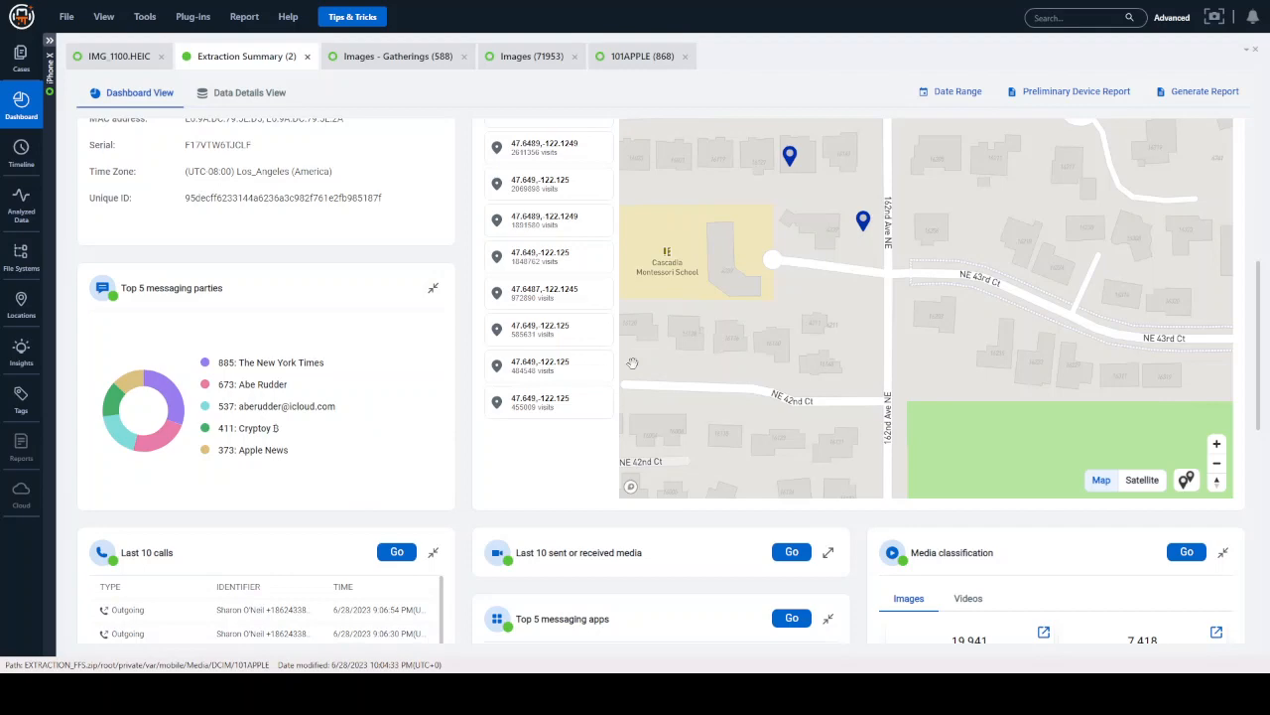
mouse_move(457, 510)
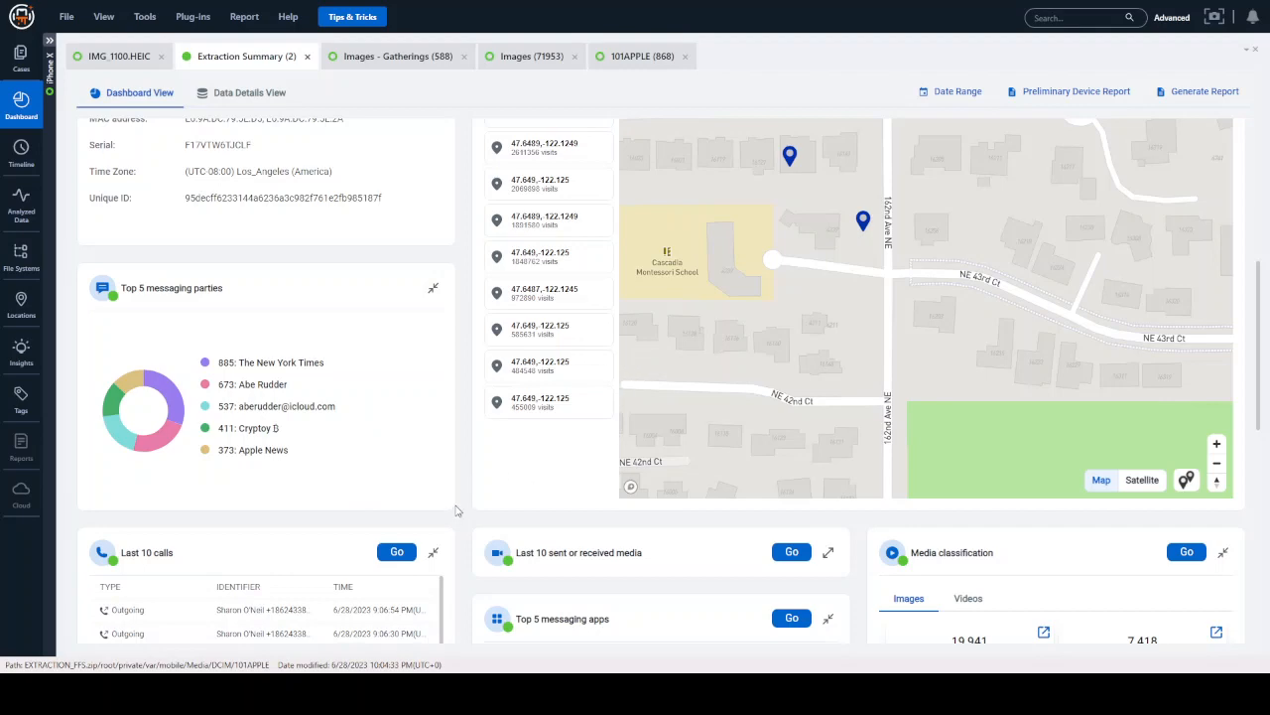
scroll(down, 3)
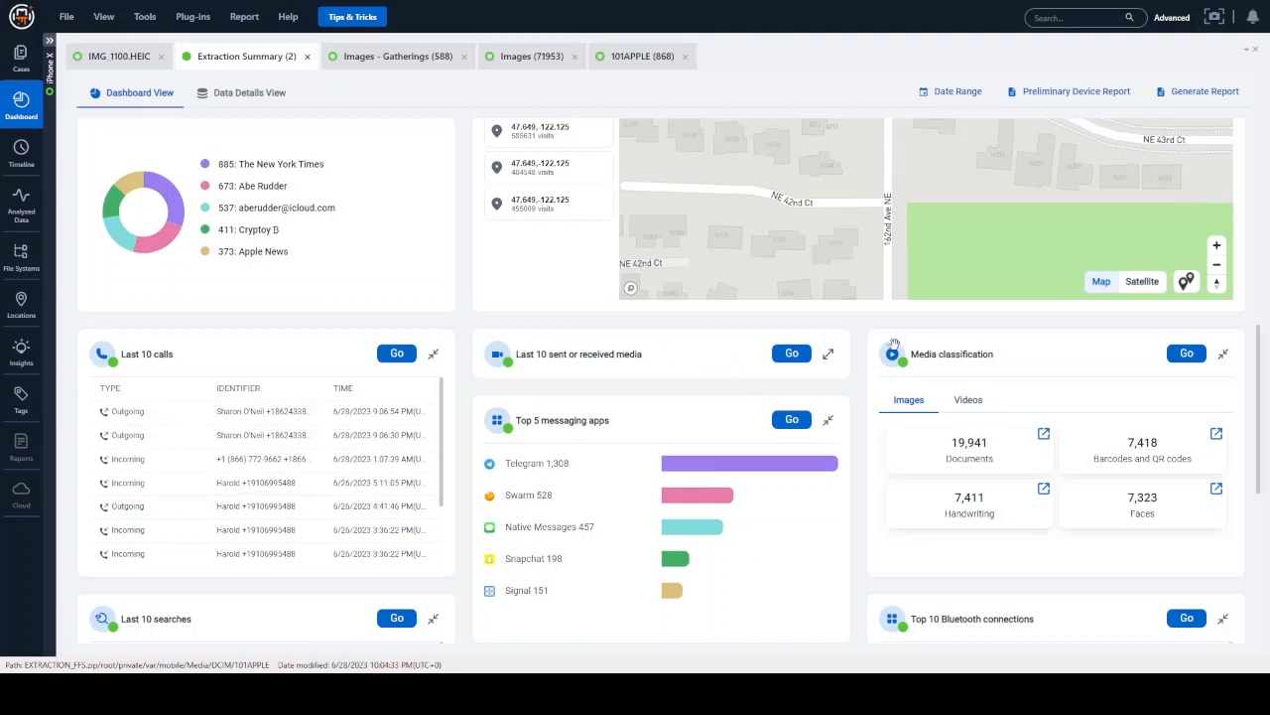
mouse_move(716, 296)
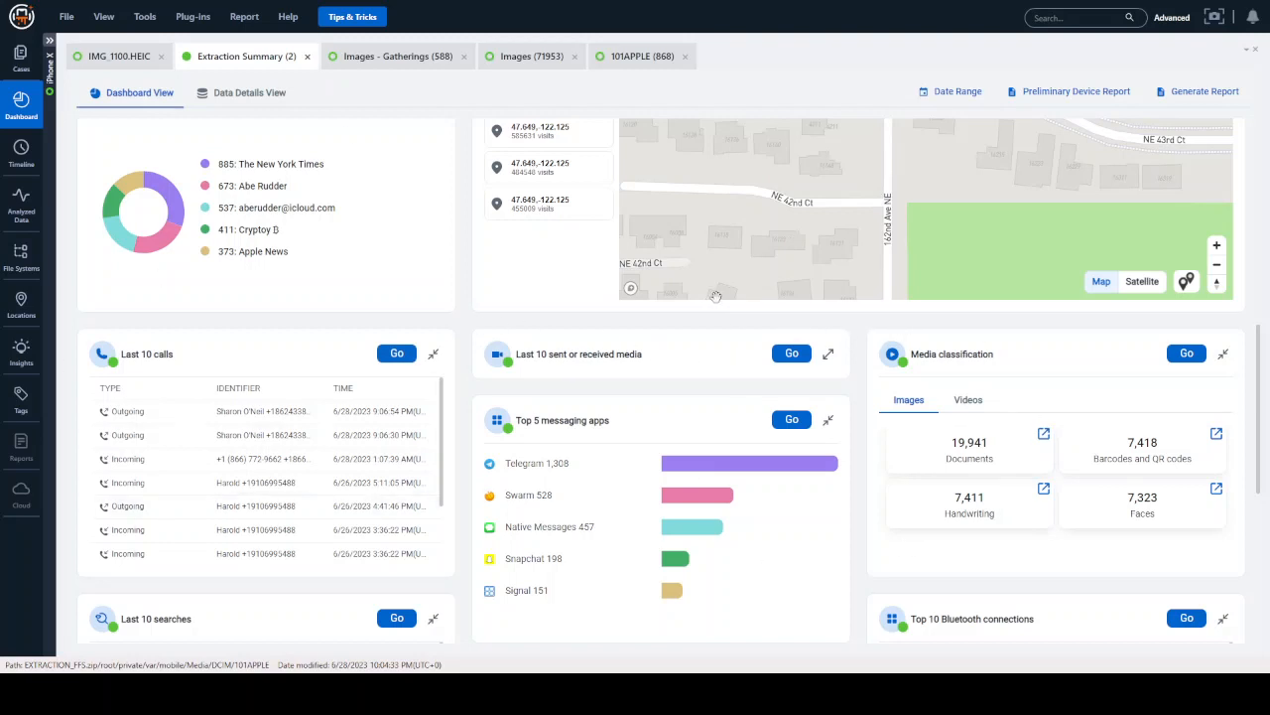